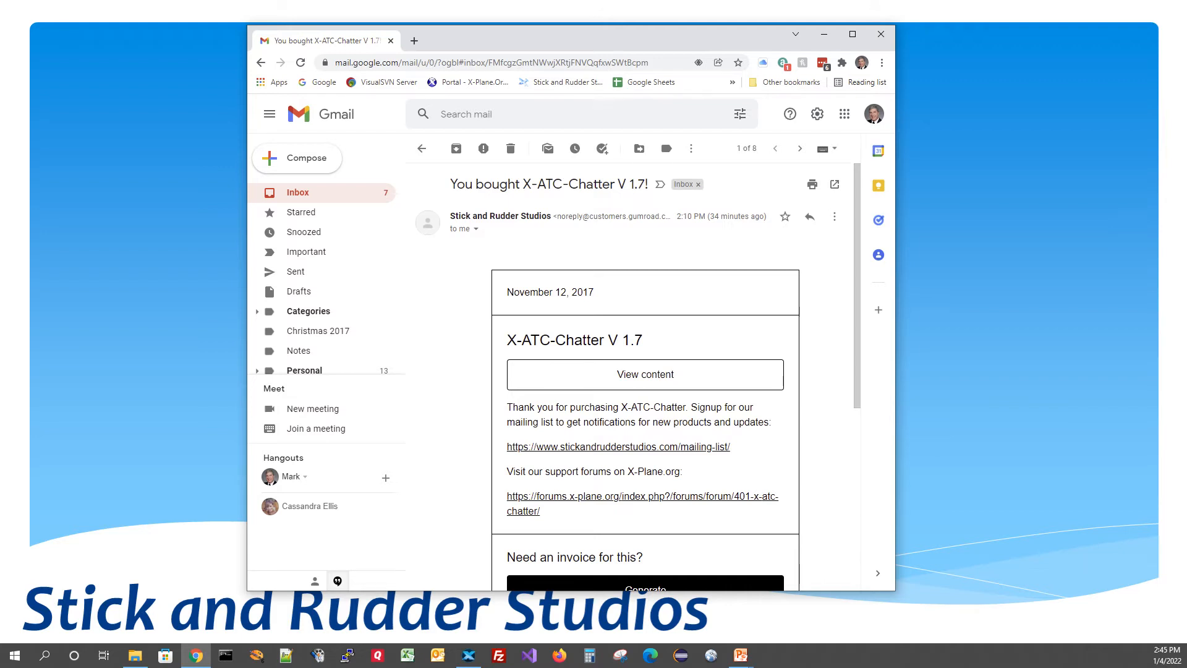
mouse_move(645, 374)
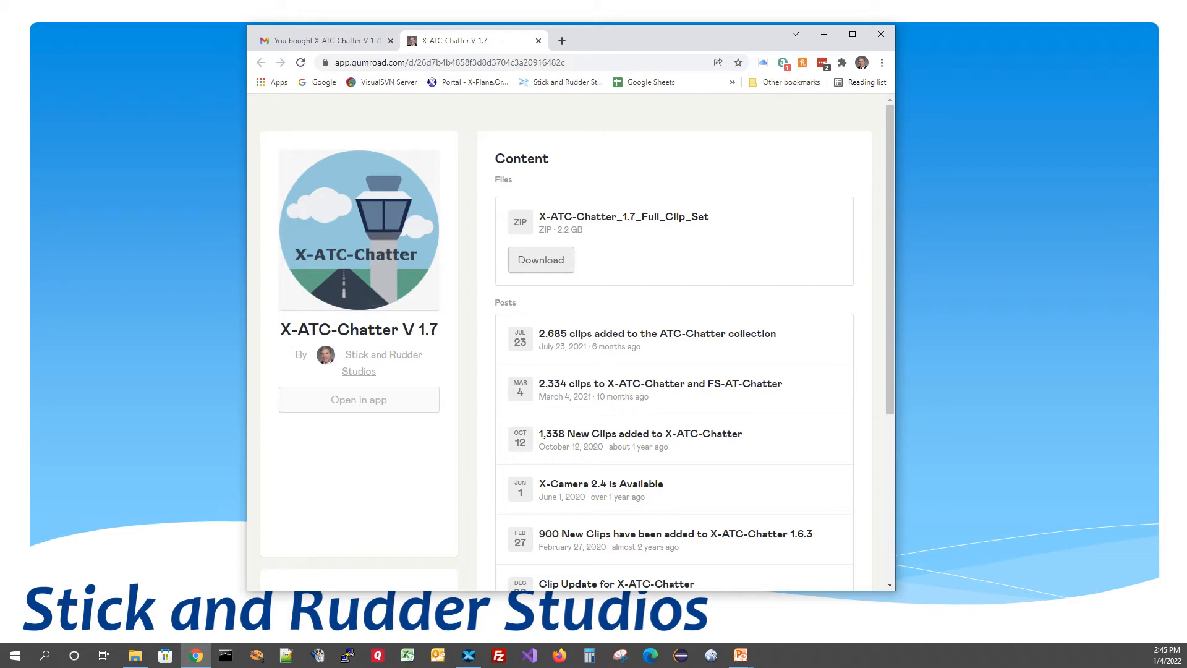
Download X-ATC-Chatter_1.7_Full_Clip_Set.zip from Gumroad into the Downloads folder
left_click(540, 259)
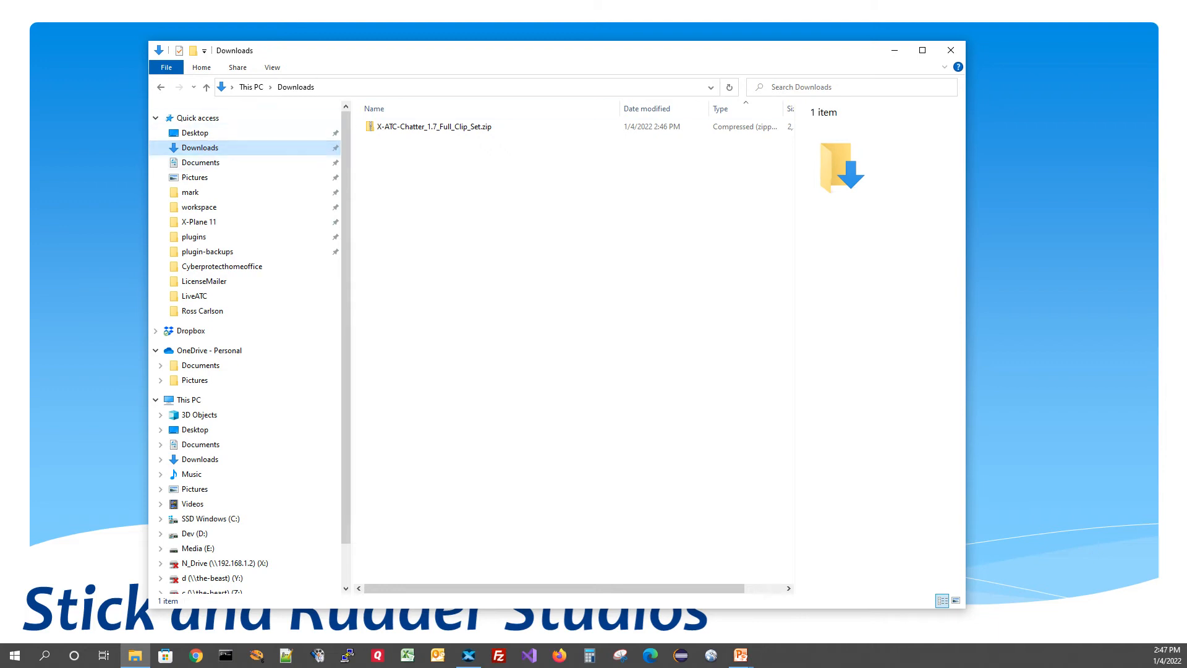
Extract X-ATC-Chatter_1.7_Full_Clip_Set.zip into its own folder in Downloads
left_click(434, 127)
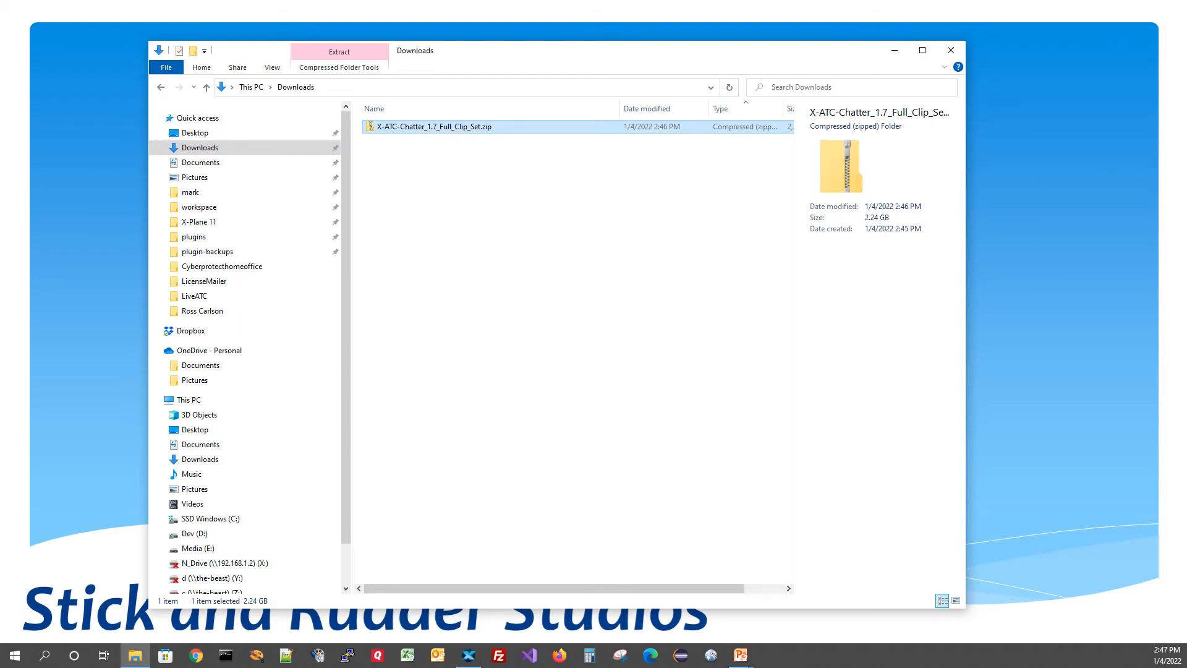
right_click(429, 126)
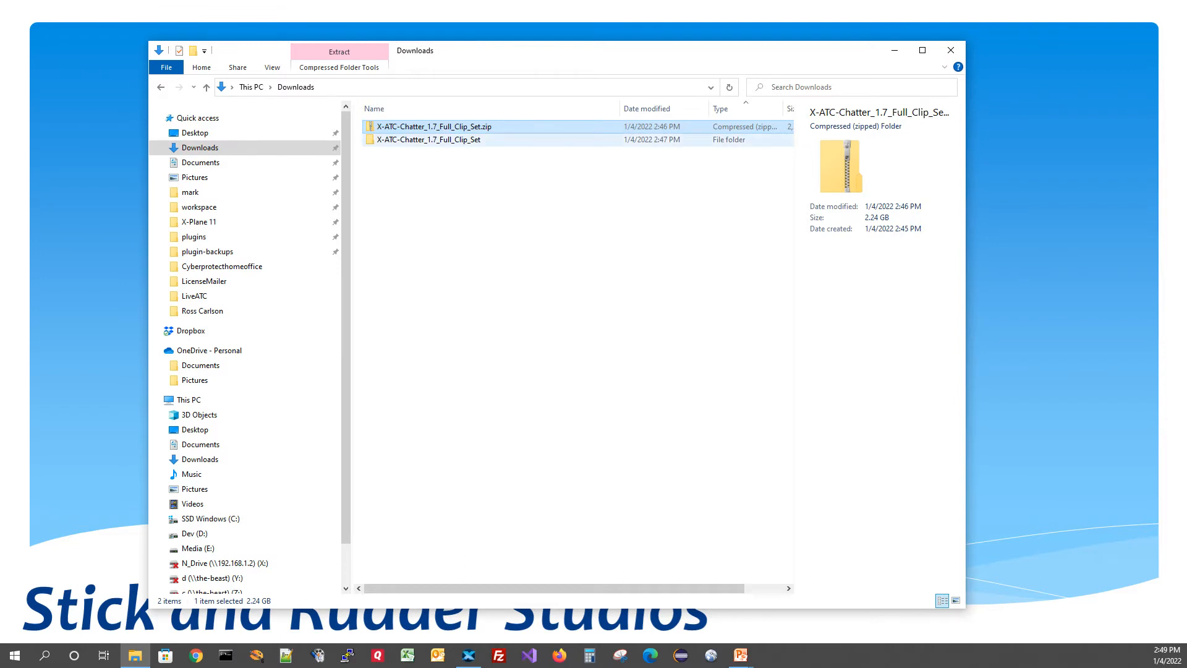
Open X-ATC-Chatter_1.7_Full_Clip_Set, then its inner X-ATC-Chatter folder with Regions and plugin folders
double_click(429, 139)
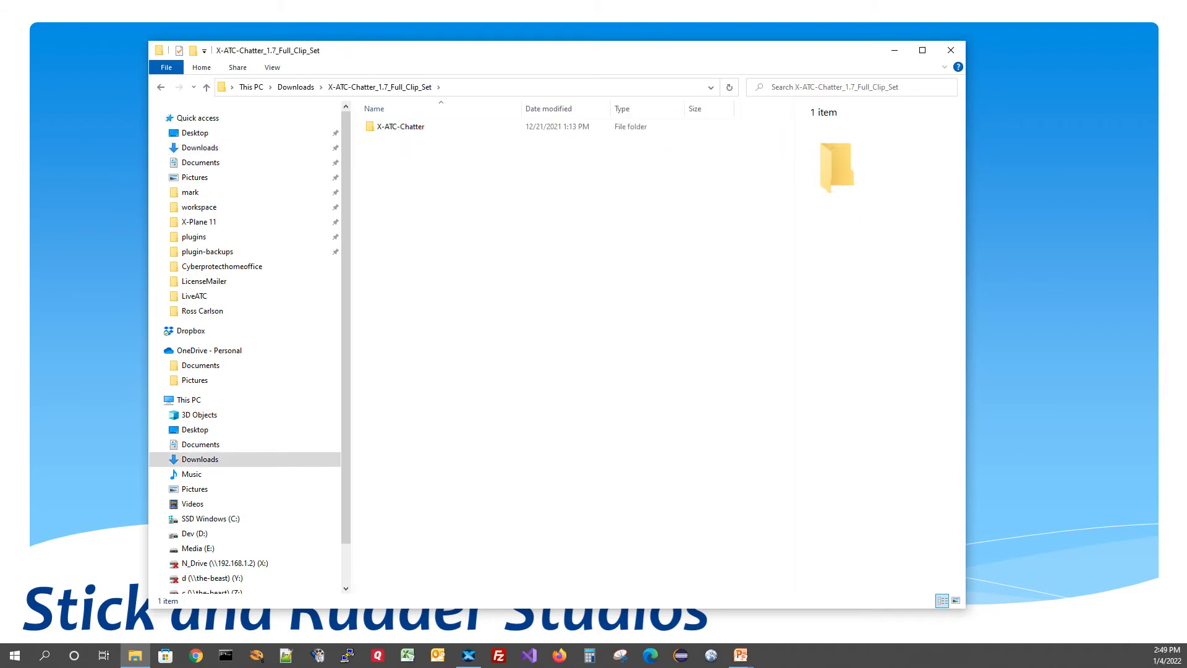
left_click(399, 126)
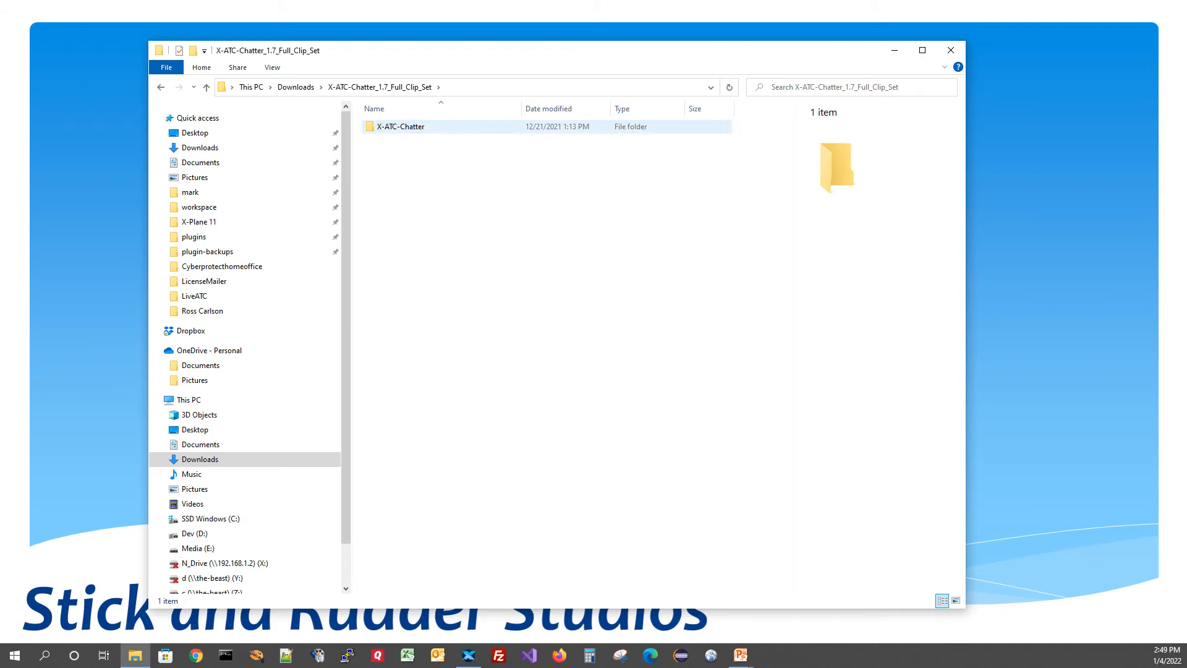
double_click(398, 126)
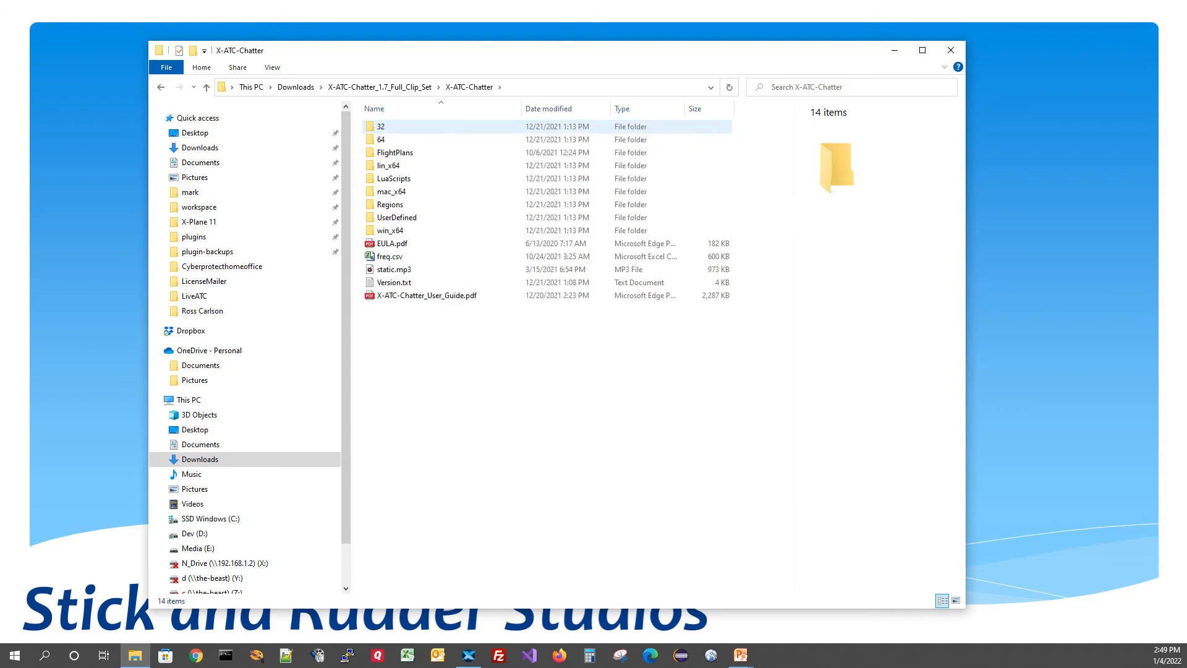
mouse_move(382, 139)
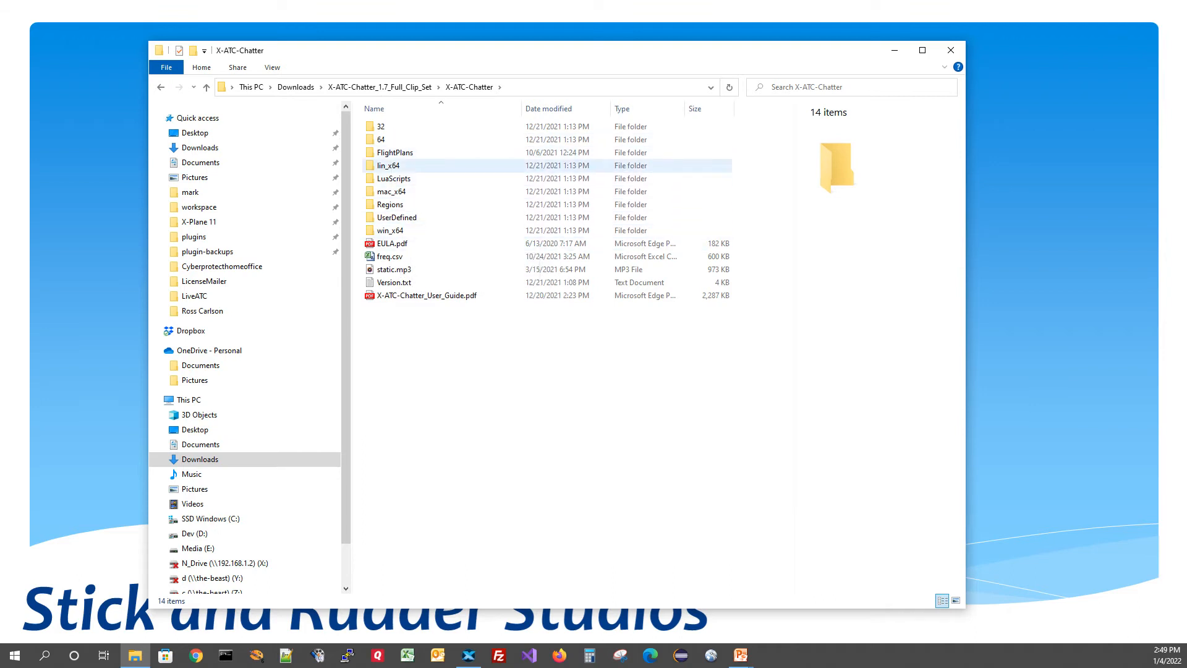
mouse_move(389, 204)
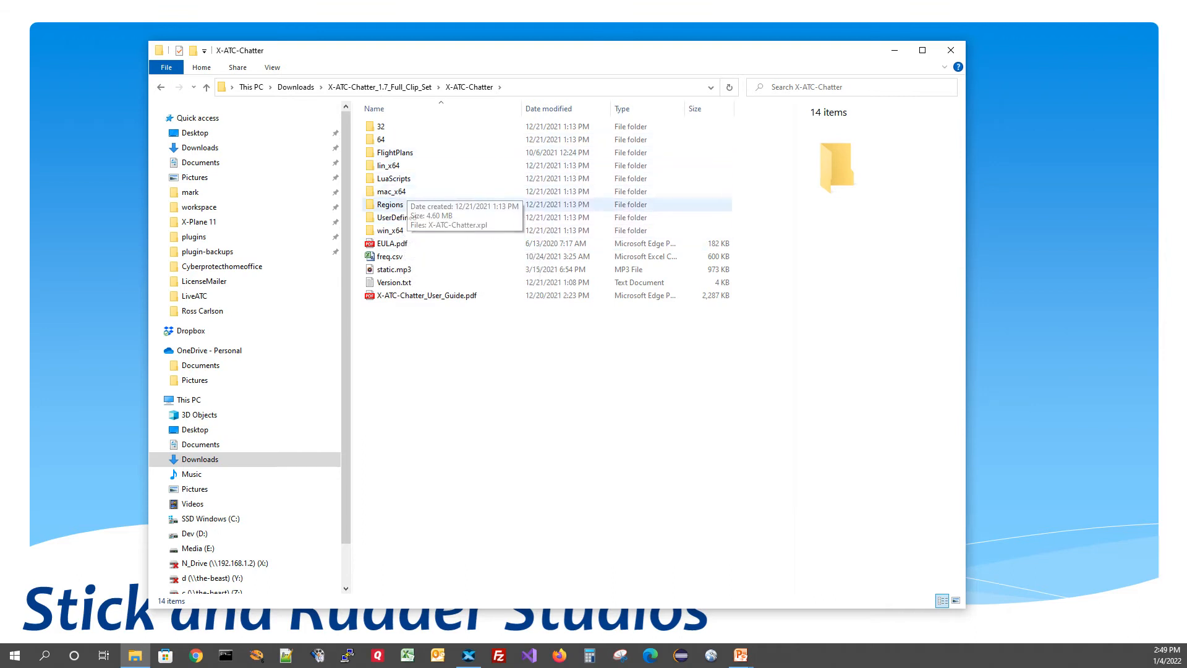
mouse_move(388, 165)
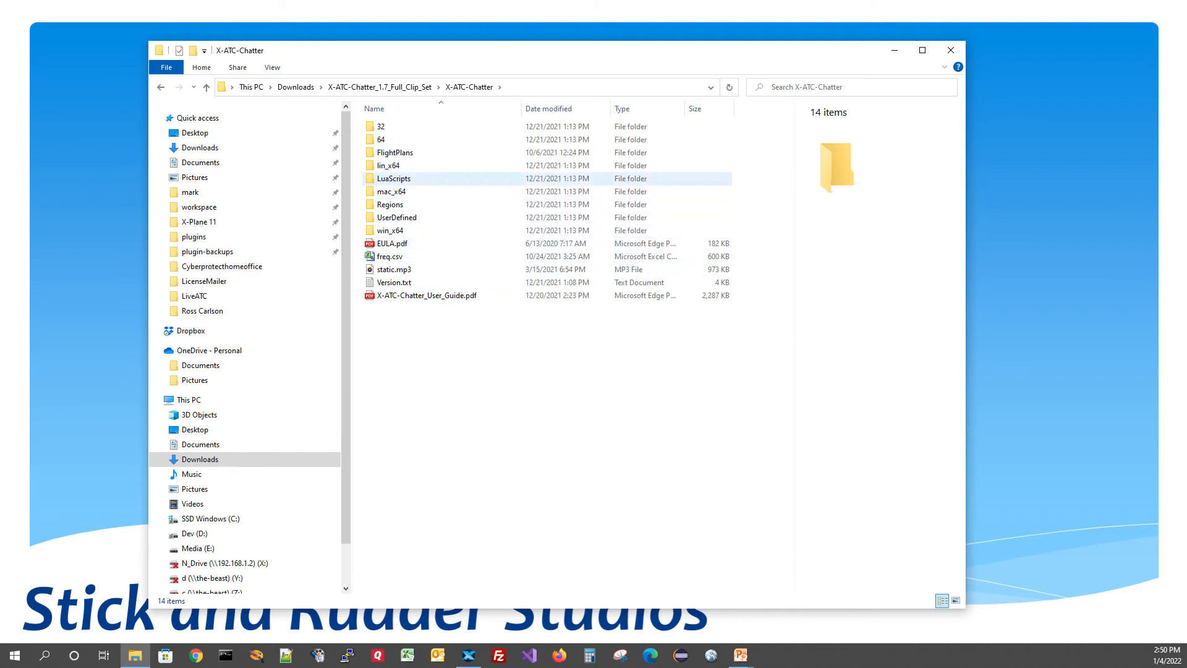
Browse Regions down through United States and Controllers to a controller clip folder
left_click(389, 204)
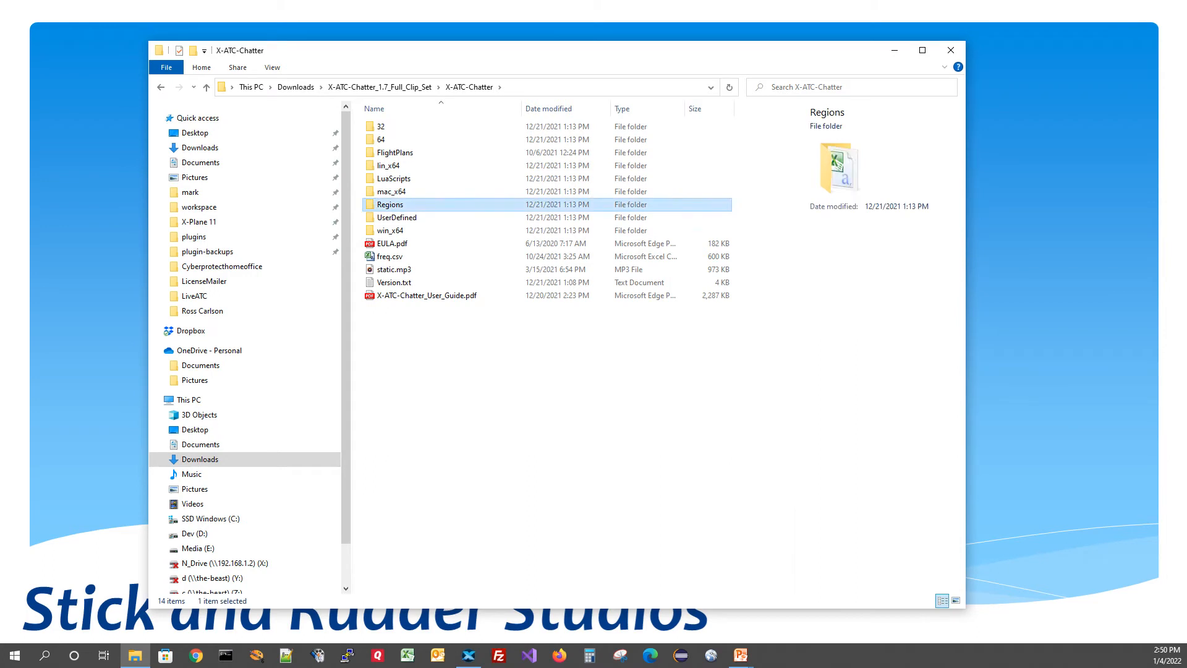
double_click(390, 204)
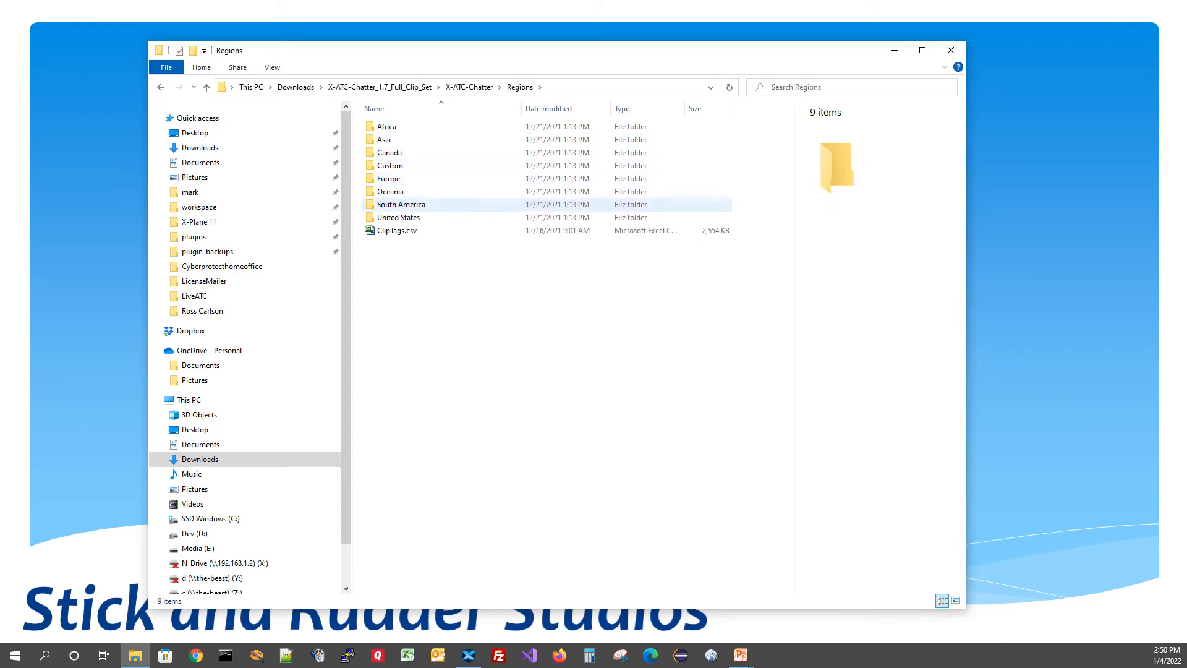
double_click(399, 217)
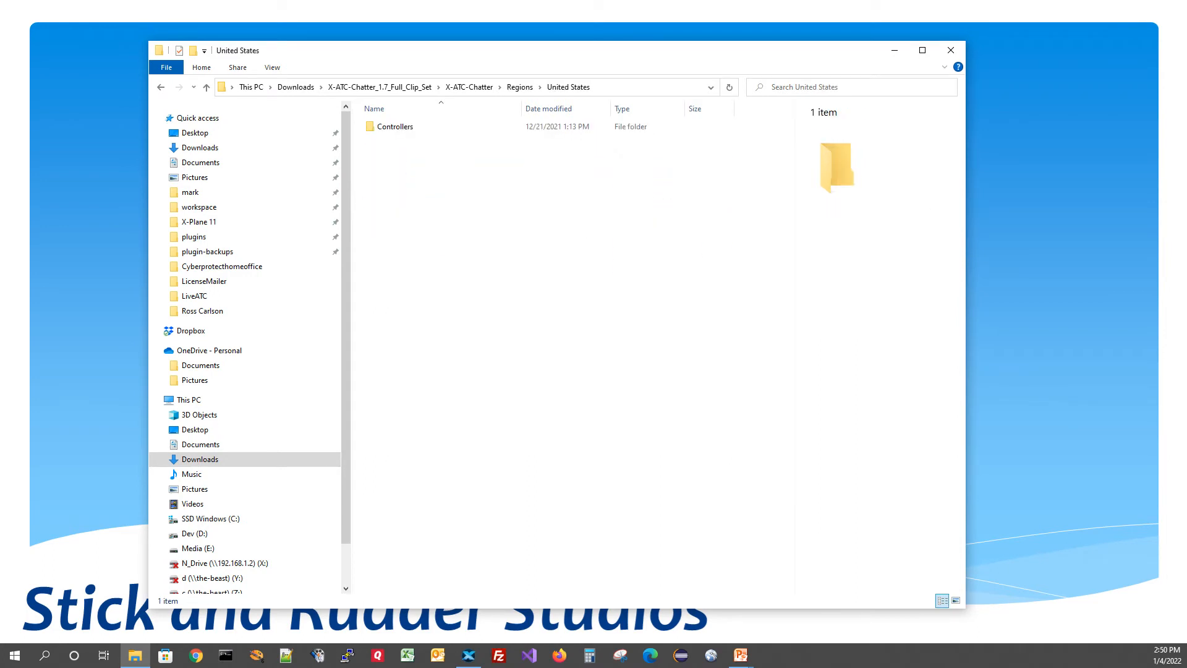
left_click(395, 127)
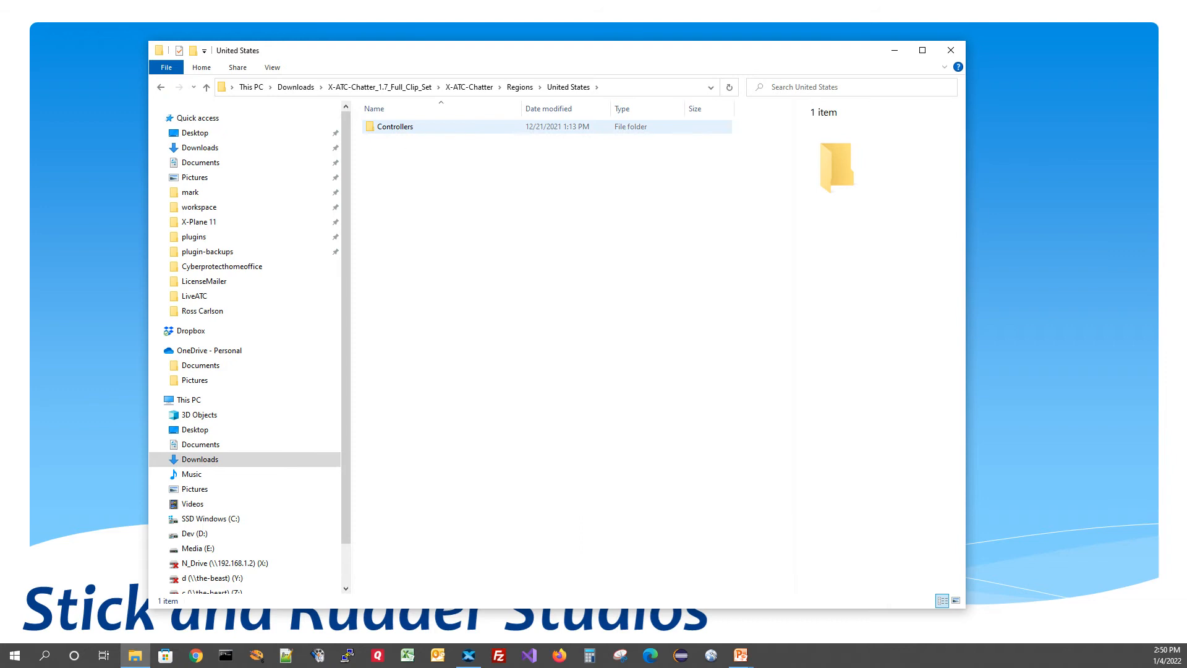
double_click(397, 127)
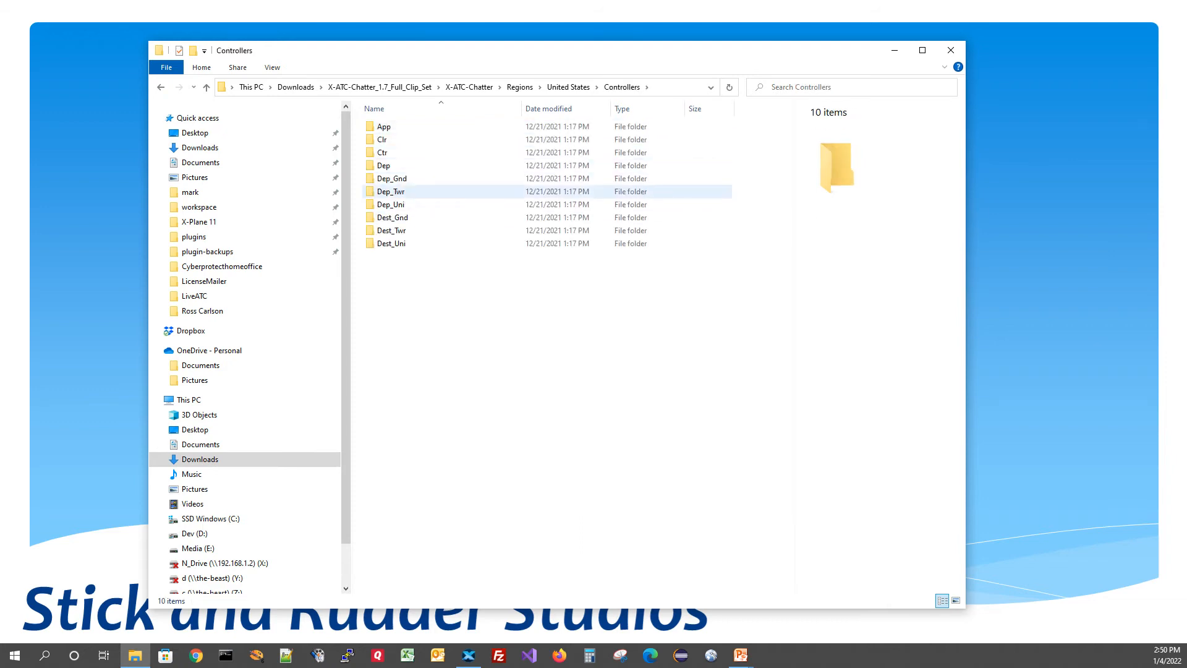
double_click(383, 165)
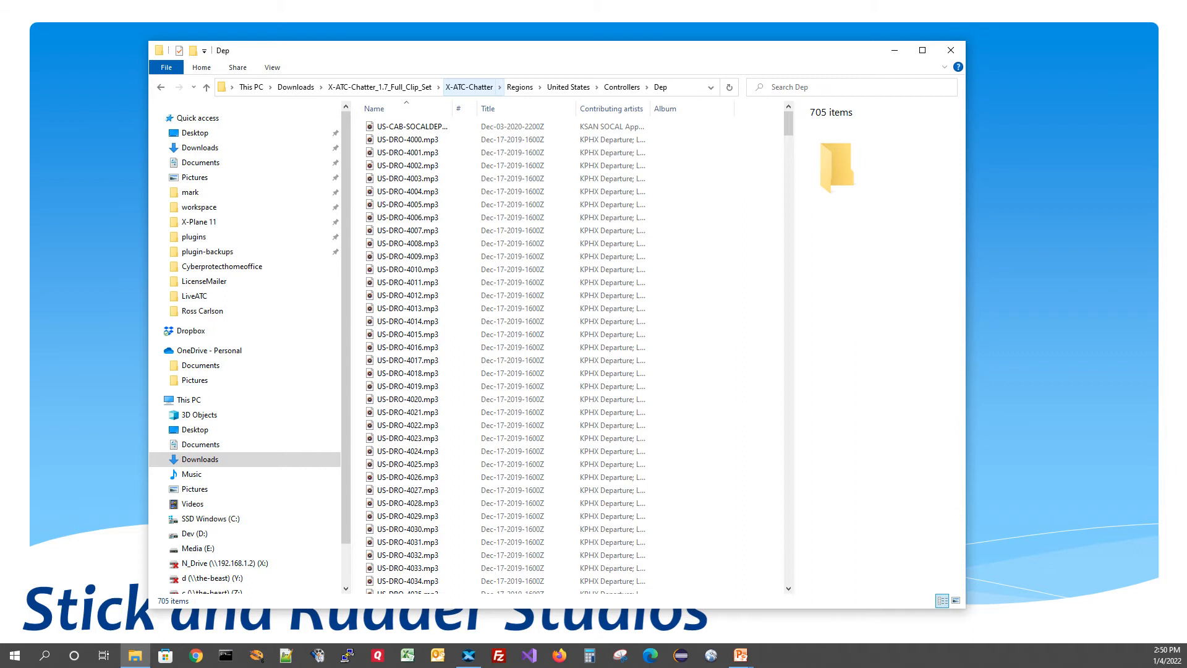
Return to X-ATC-Chatter, copy the Regions folder, and go to SSD Windows (C:)
left_click(469, 86)
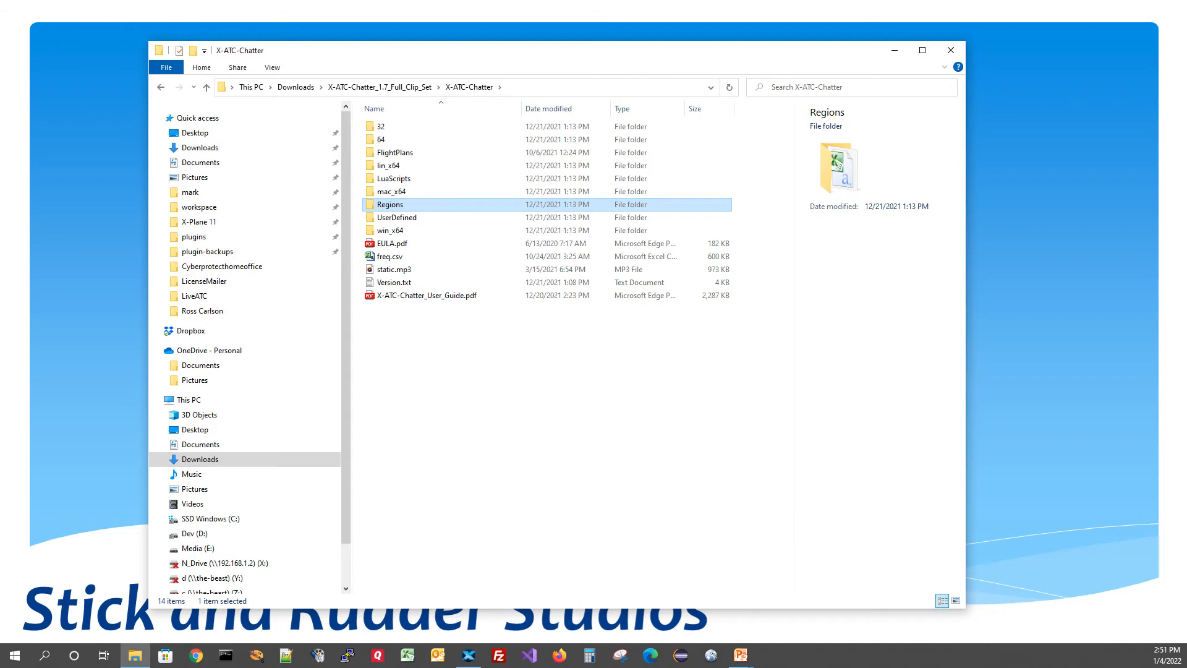
right_click(390, 204)
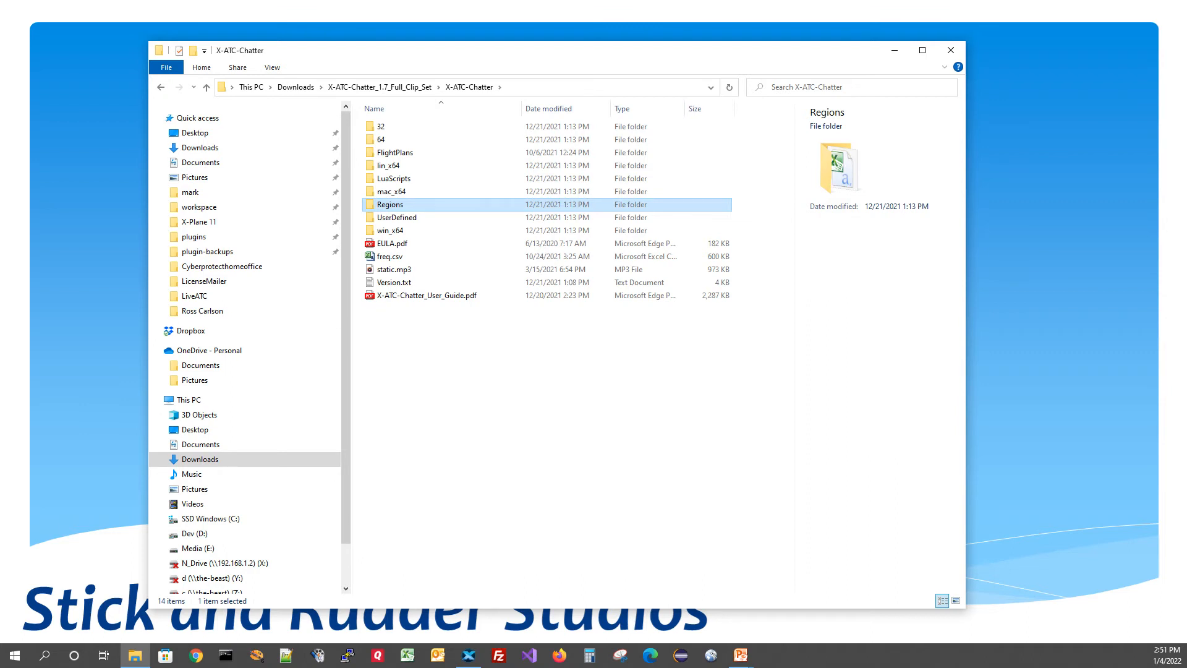
left_click(211, 519)
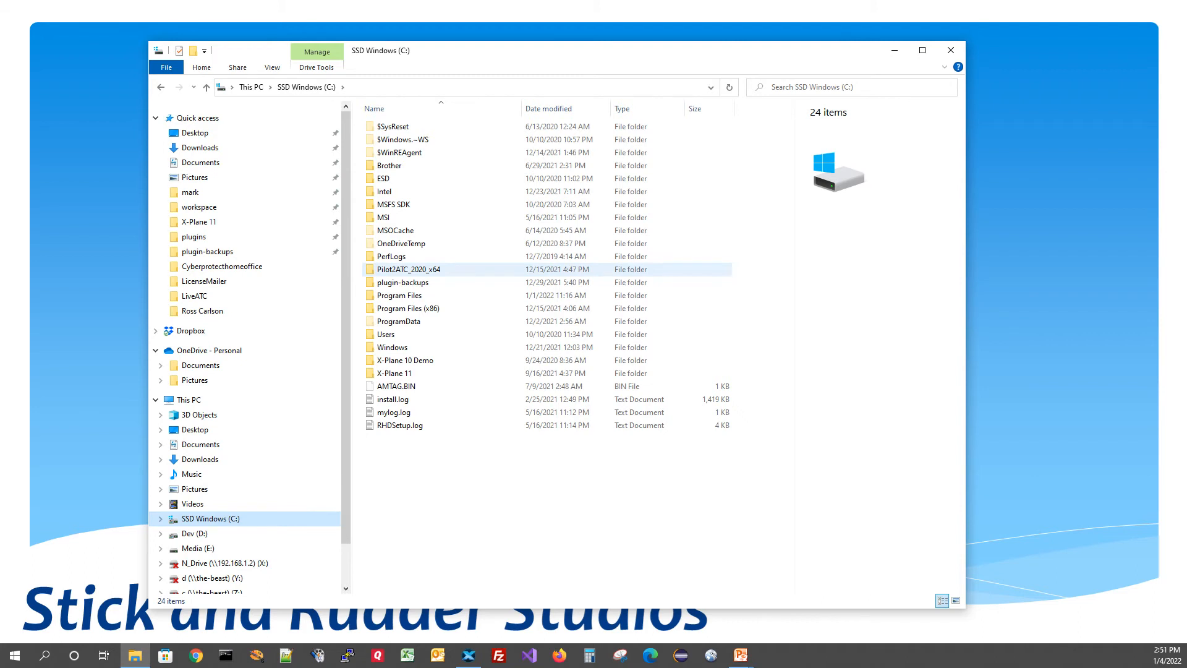
Navigate Pilot2ATC_2020_x64 > Sounds to the ATC_Chatter folder for pasting Regions
double_click(408, 269)
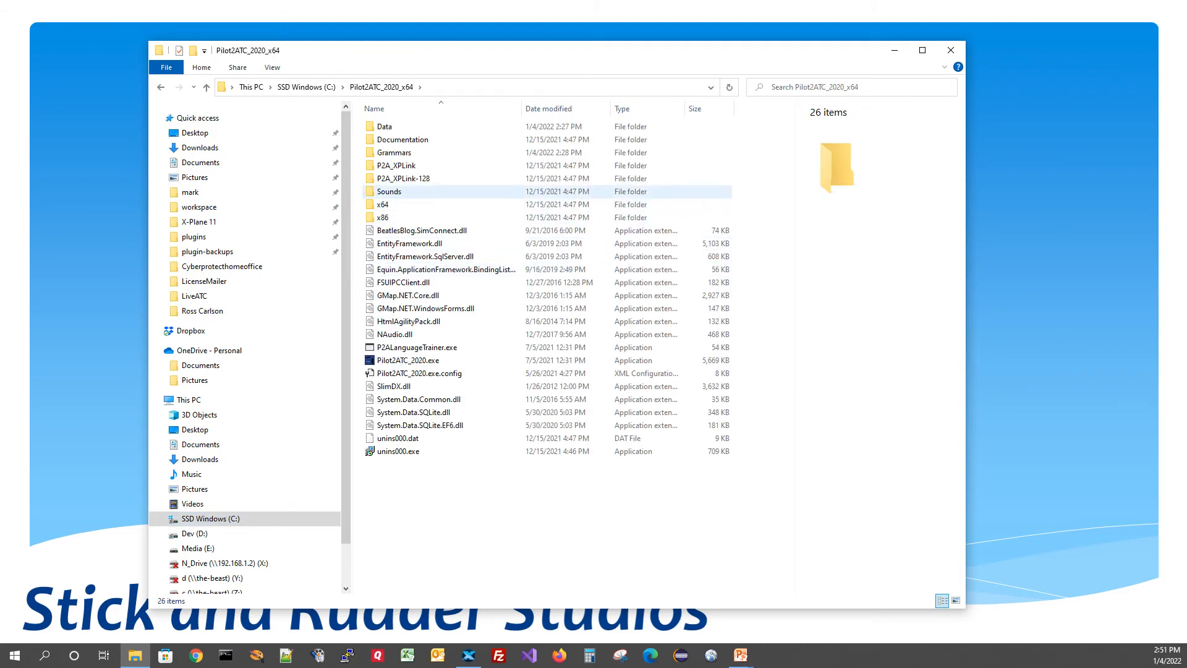
double_click(389, 191)
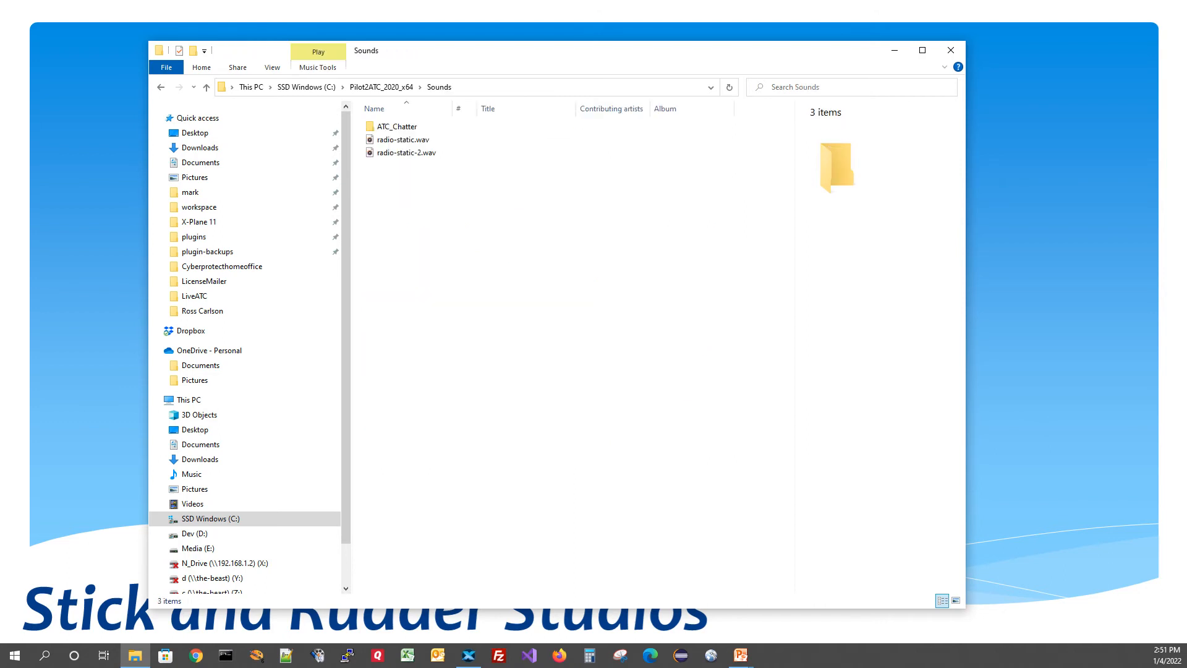
left_click(397, 126)
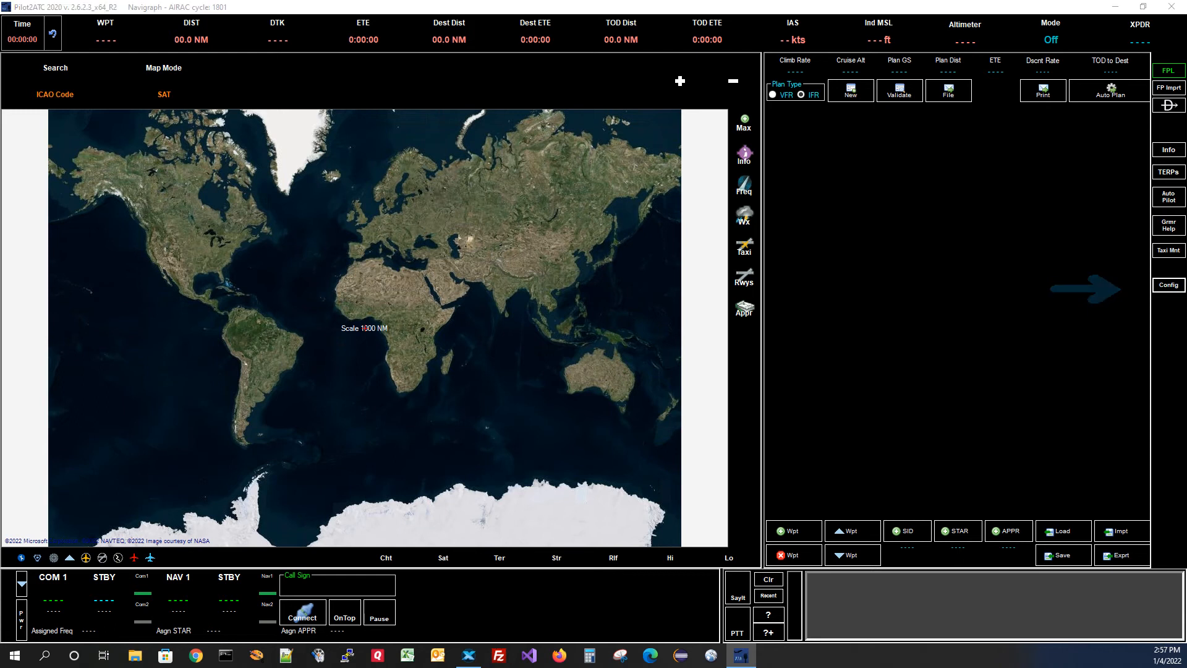
Open P2A Configuration from the Config bar and show its Sounds tab
left_click(1168, 284)
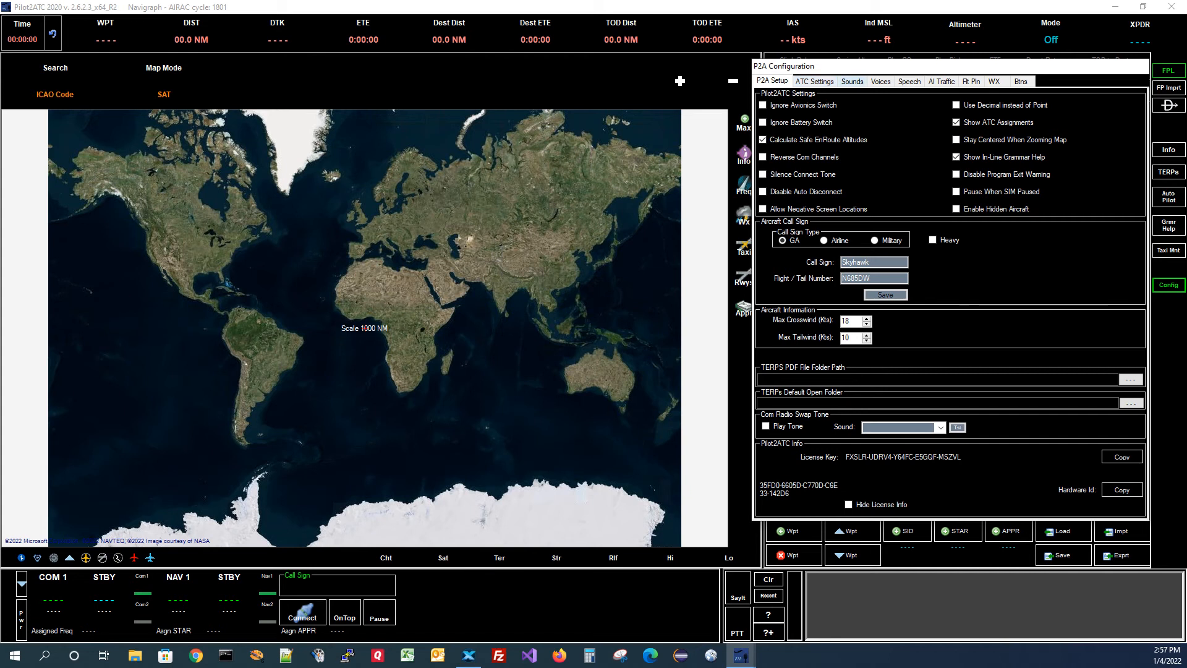
left_click(852, 81)
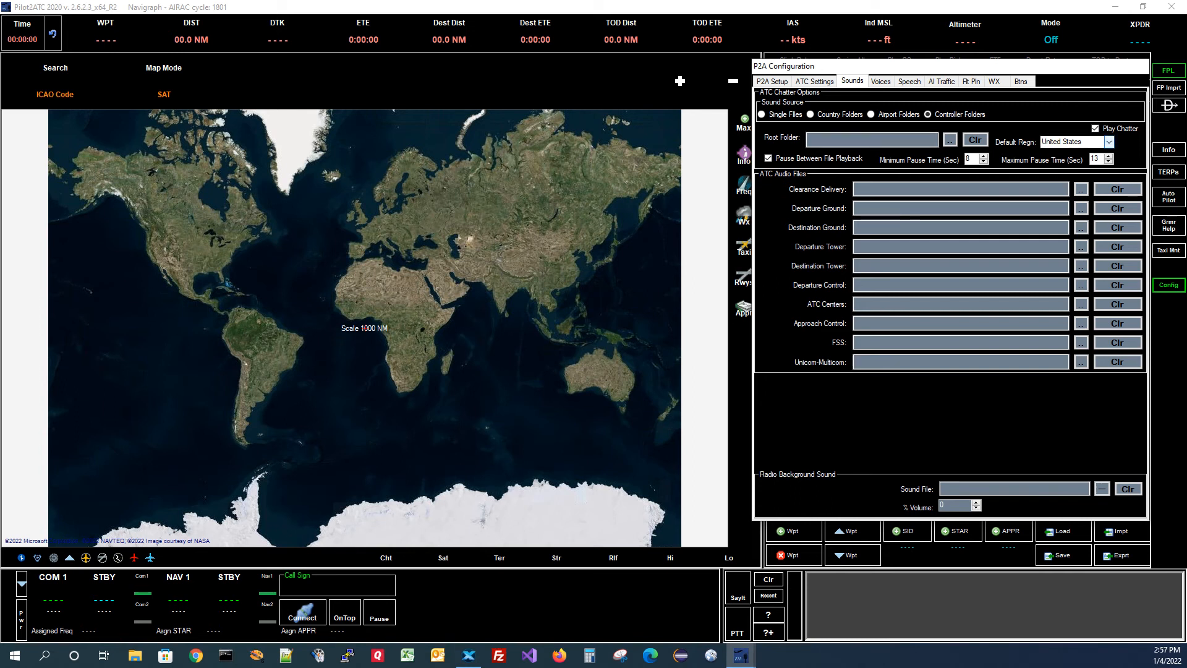
Choose United States in the Default Regn chatter dropdown
left_click(1112, 141)
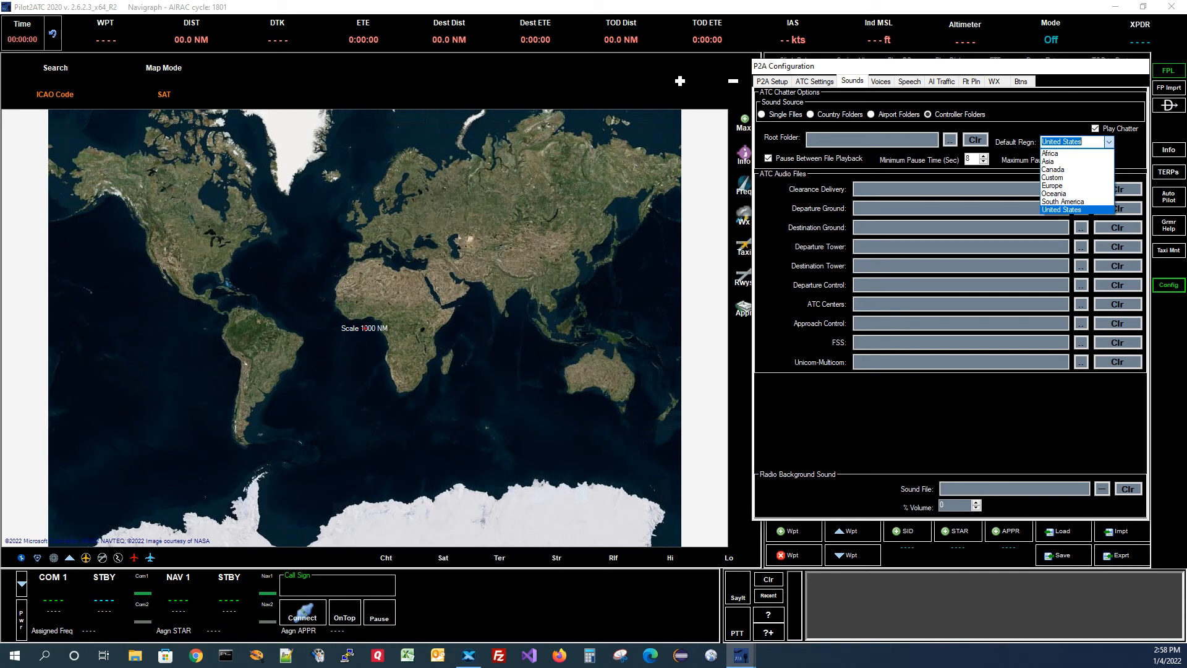
left_click(1061, 208)
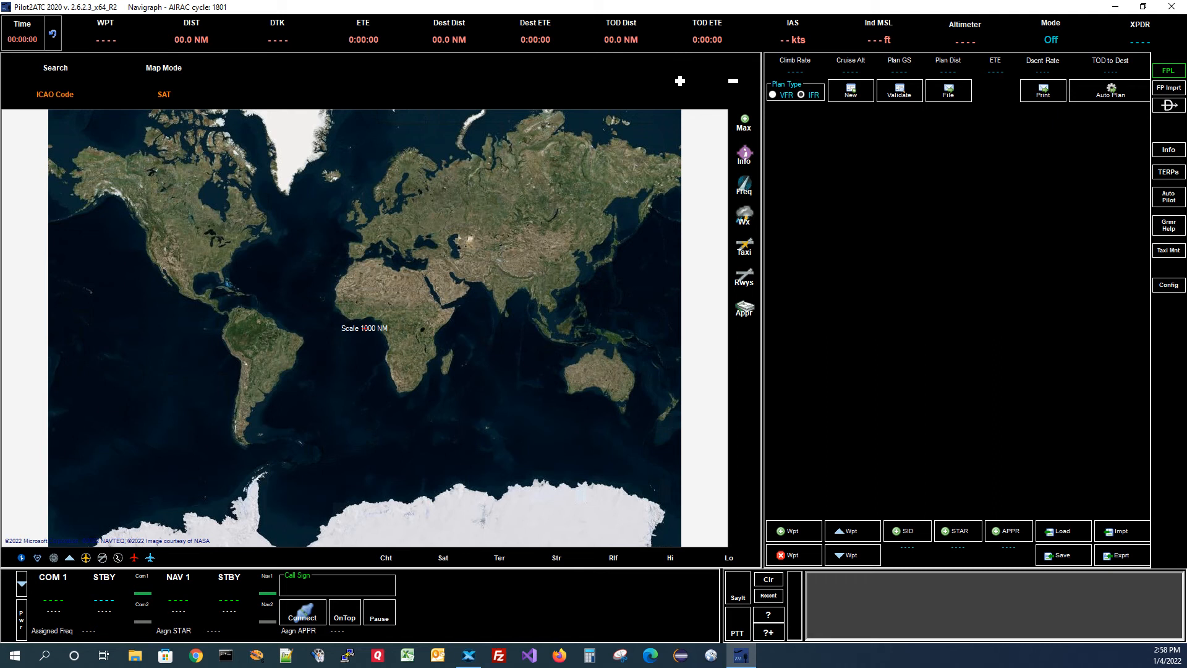
Enter call sign 'Skyhawk N685DW' and connect Pilot2ATC to the simulator
type("Skyhawk N685DW")
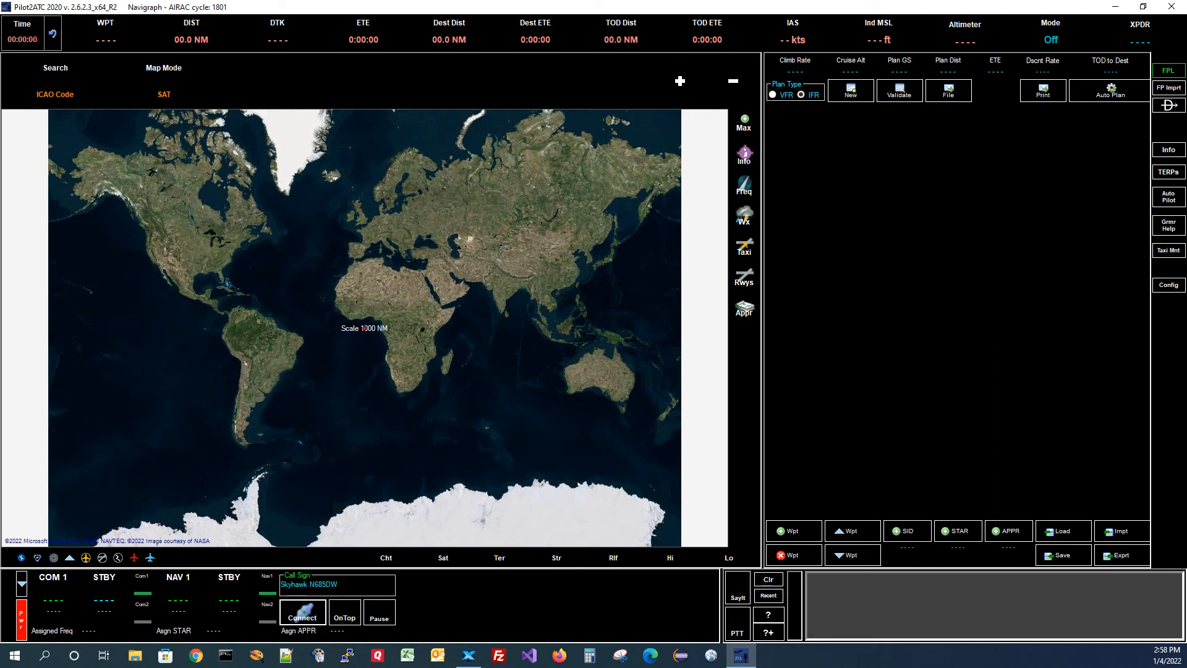
left_click(303, 611)
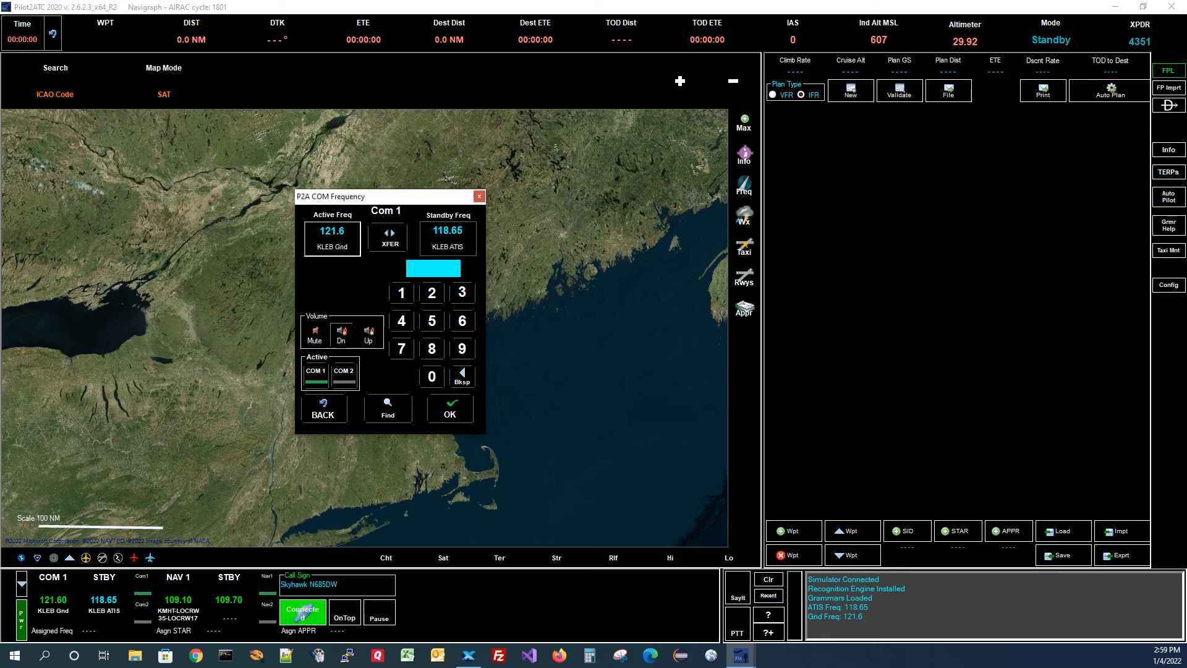
Raise COM 1 volume, close the frequency panel, and disconnect from the simulator
left_click(367, 333)
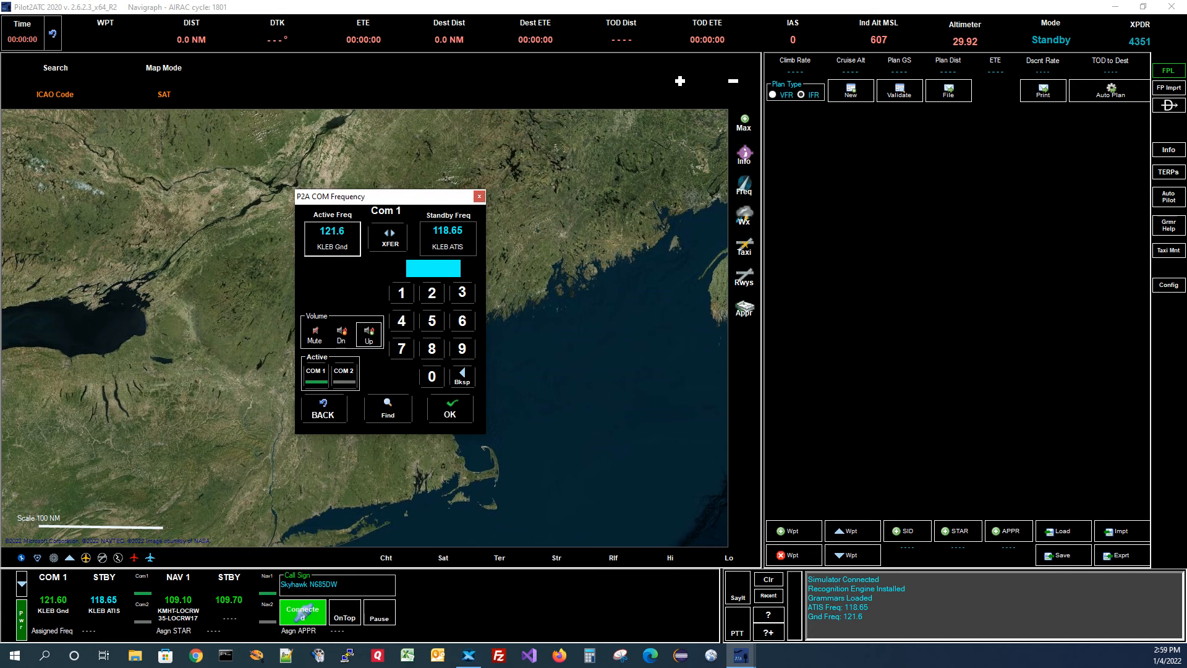
left_click(340, 334)
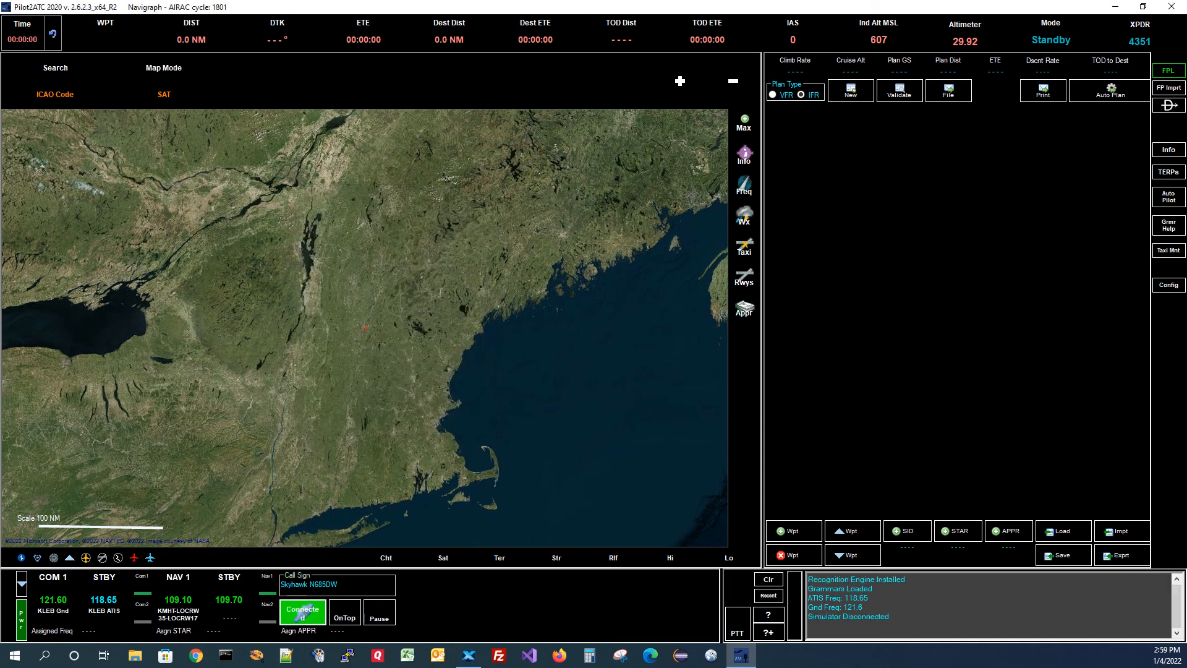
left_click(303, 612)
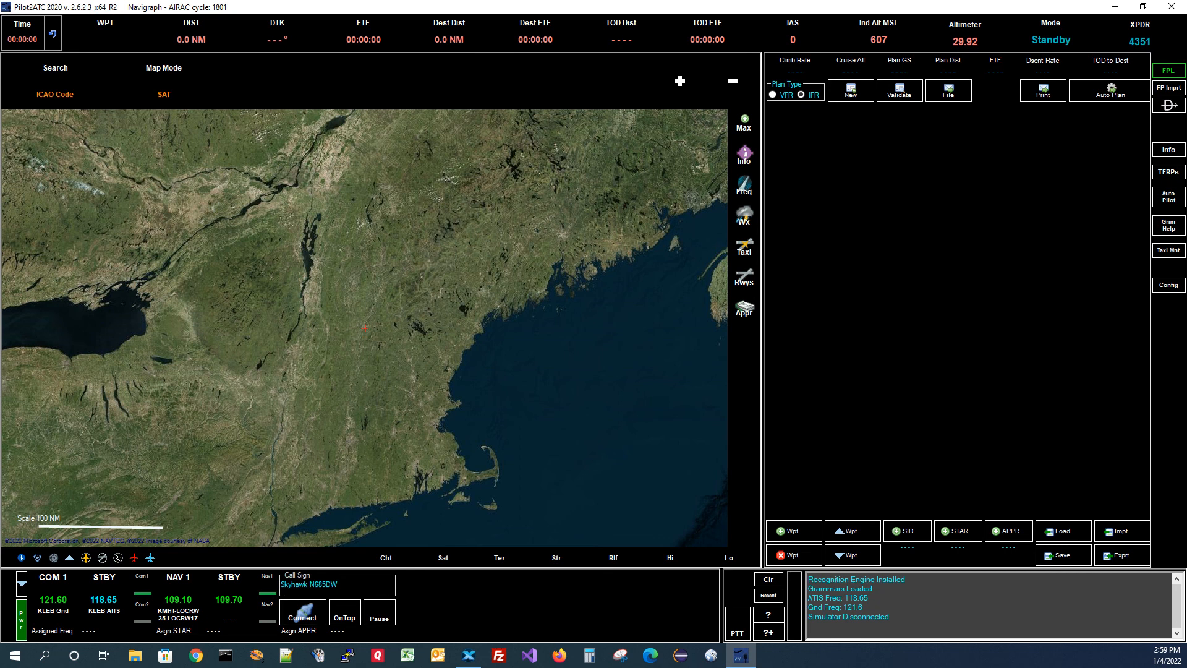